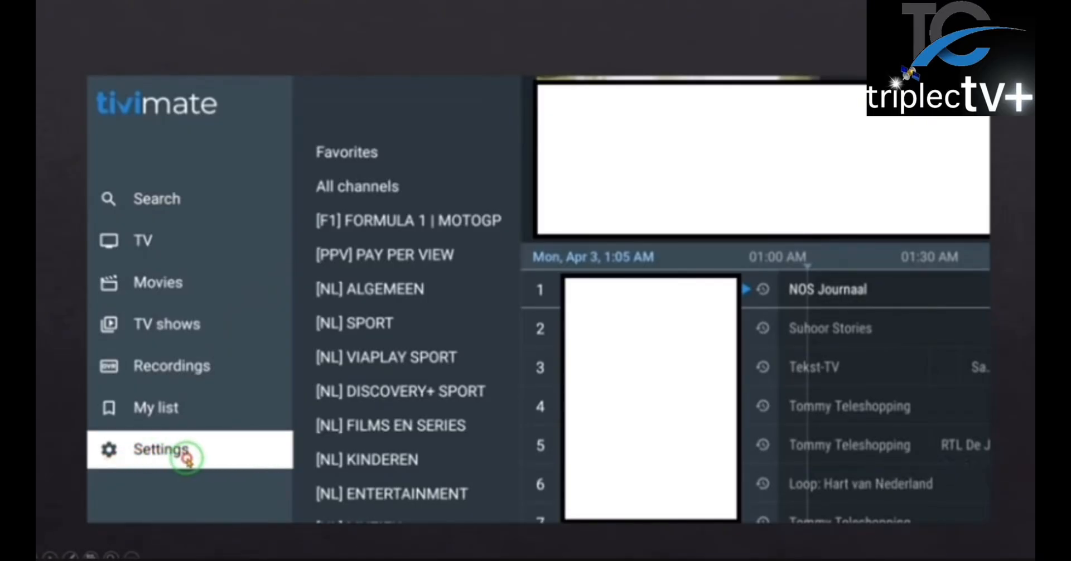
- Go into Settings and show the Playlists list with its existing playlist
left_click(161, 449)
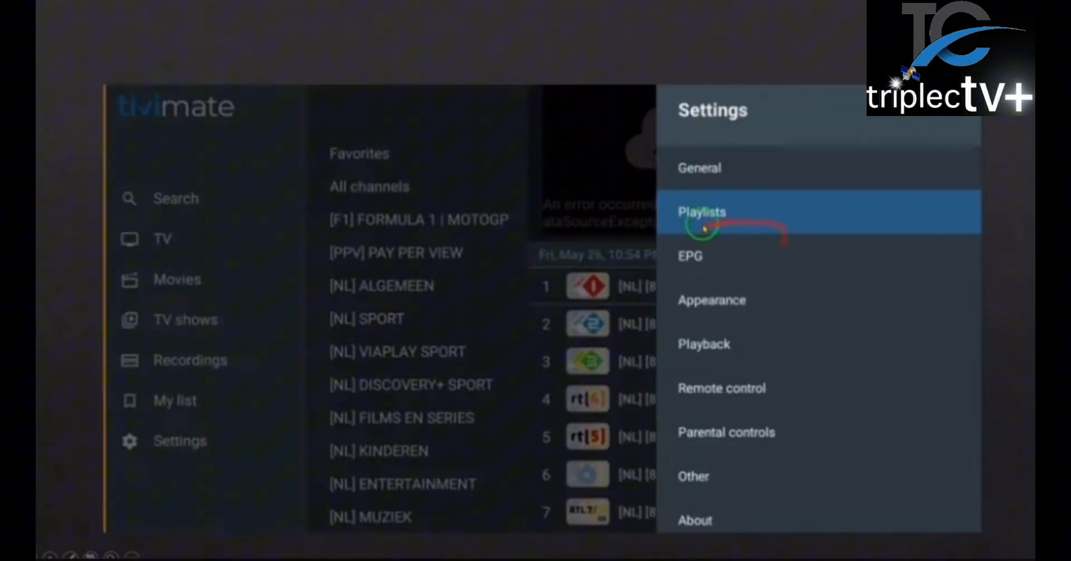
left_click(703, 212)
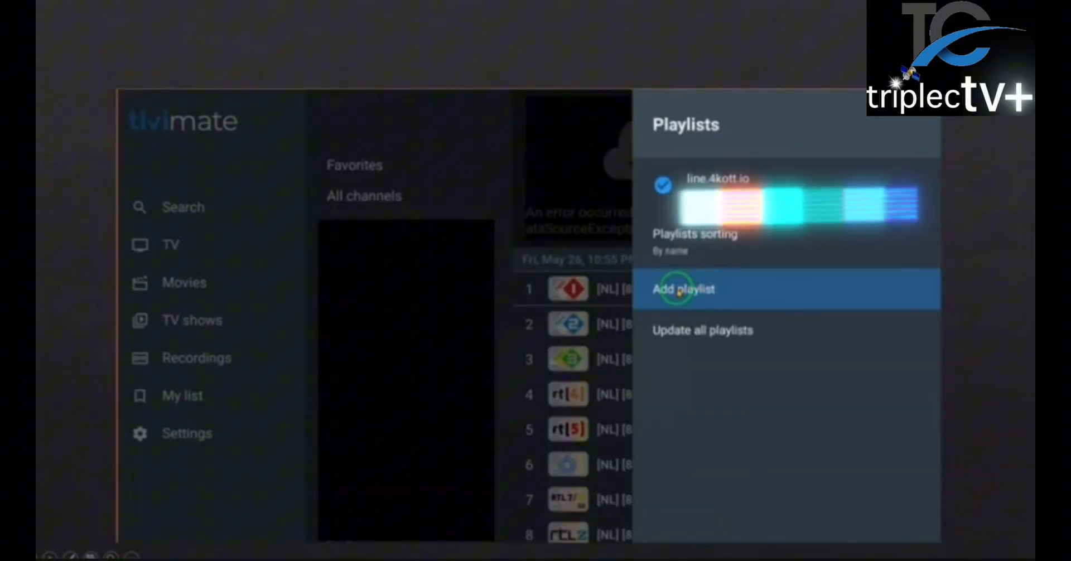
- Add a new Xtream Codes playlist and submit its server address, username and password
left_click(683, 289)
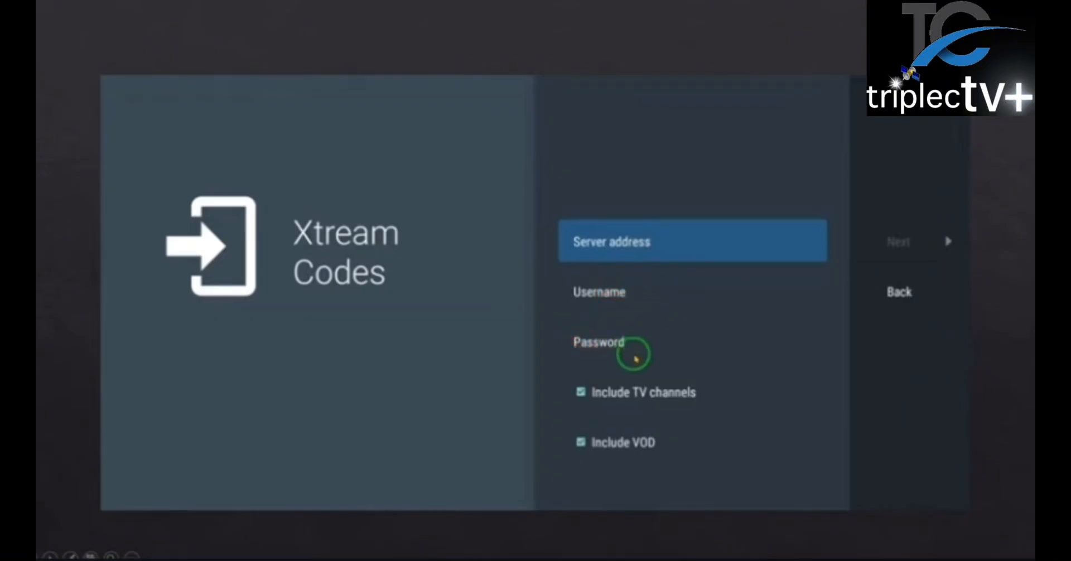
mouse_move(921, 275)
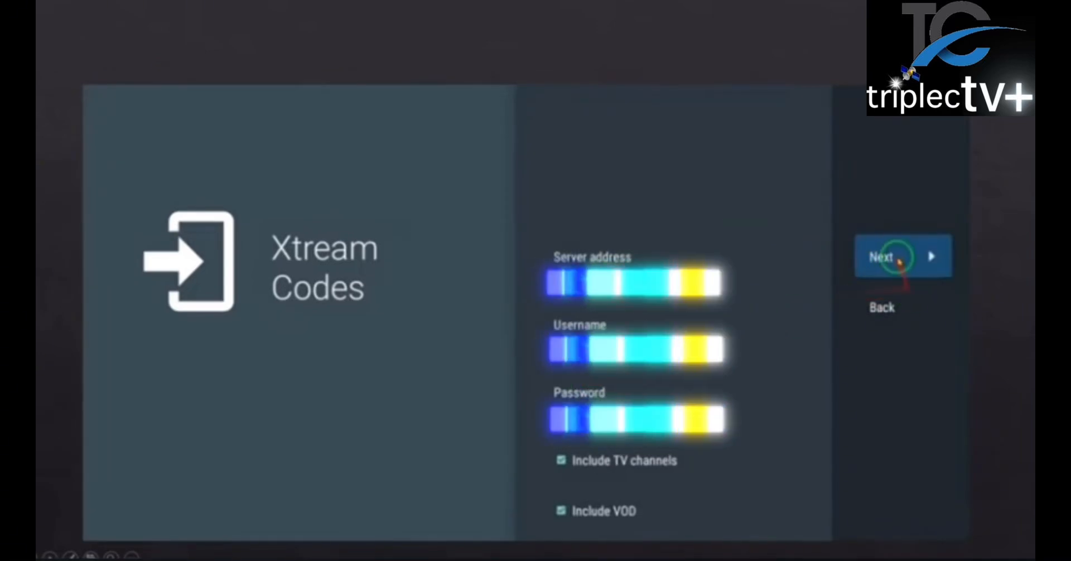
left_click(890, 256)
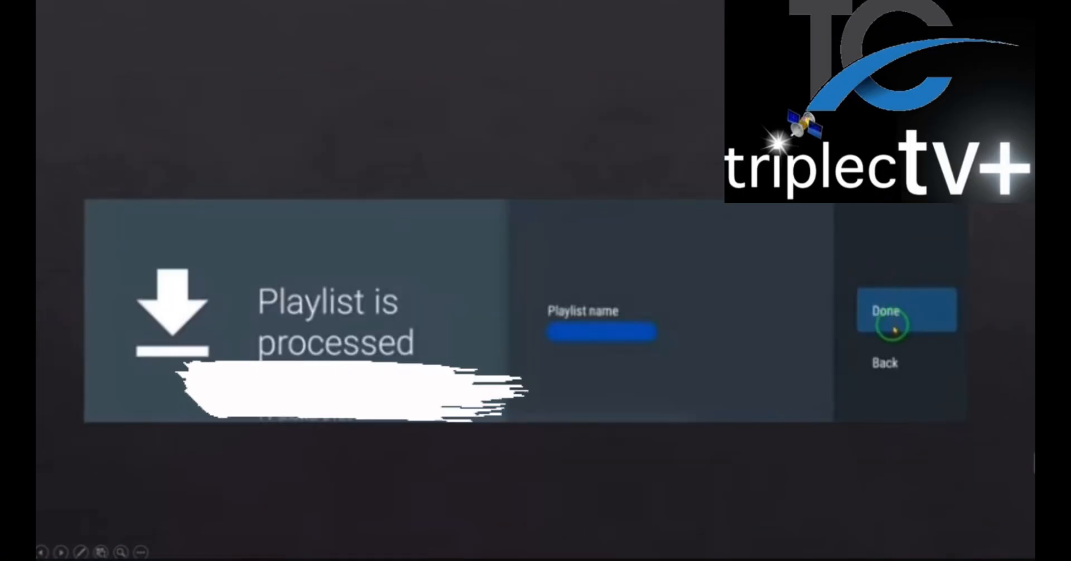
- Name the playlist 'TRIPLE CTV+' and finish so it appears selected in the list
type("TRIPLE CTV+")
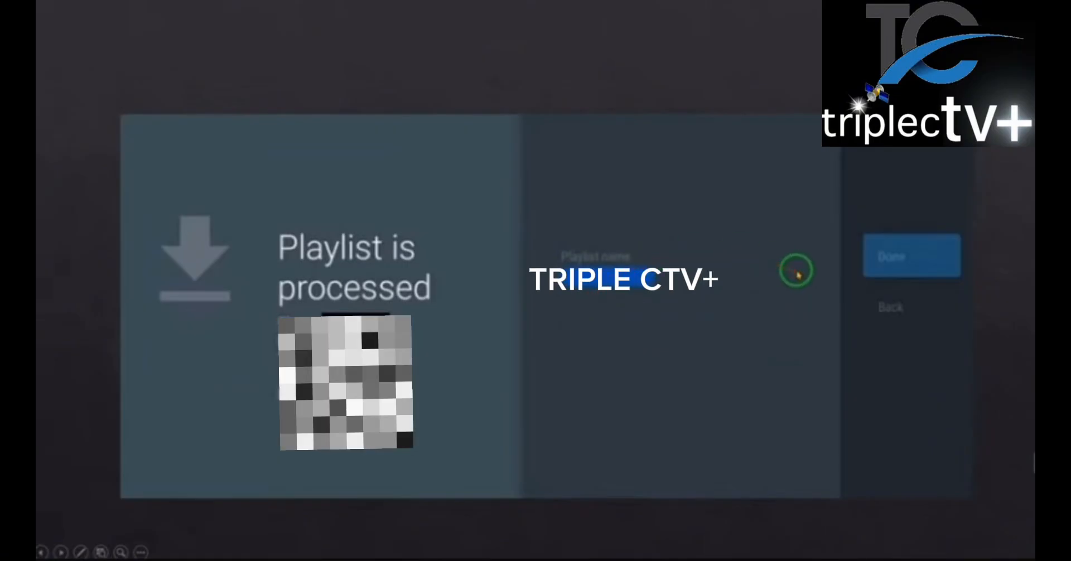
left_click(911, 255)
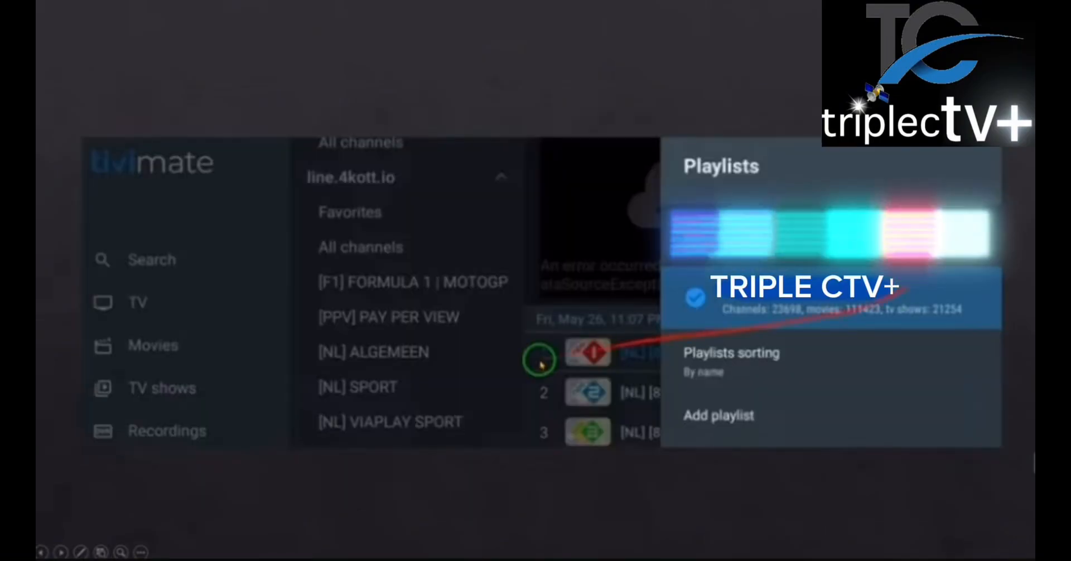